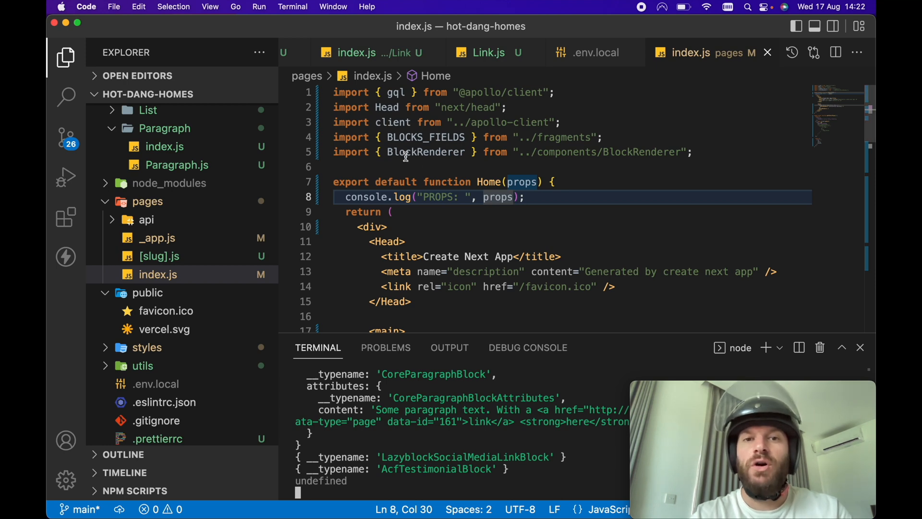
mouse_move(568, 154)
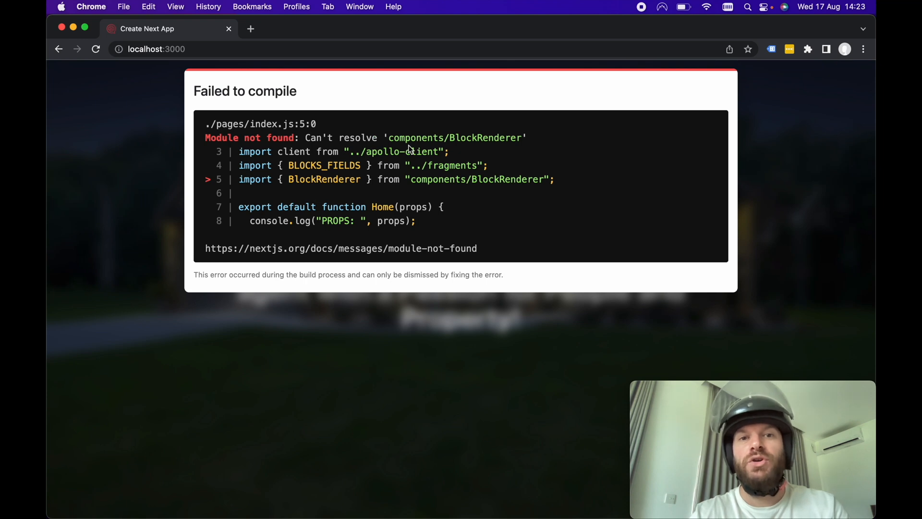
Step: Return from Chrome's 'Module not found' error to the VS Code editor
key(cmd+tab)
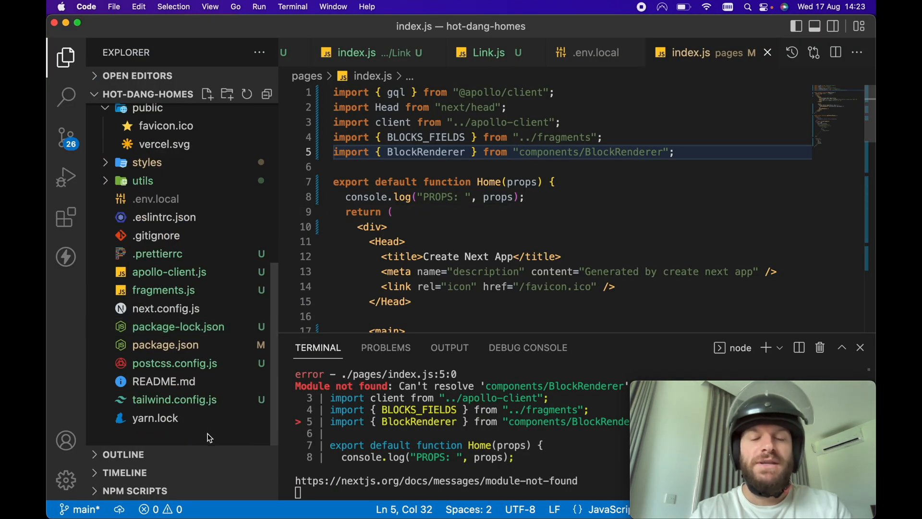
Step: Create a new file at the hot-dang-homes project root named jsconfig.json
right_click(206, 435)
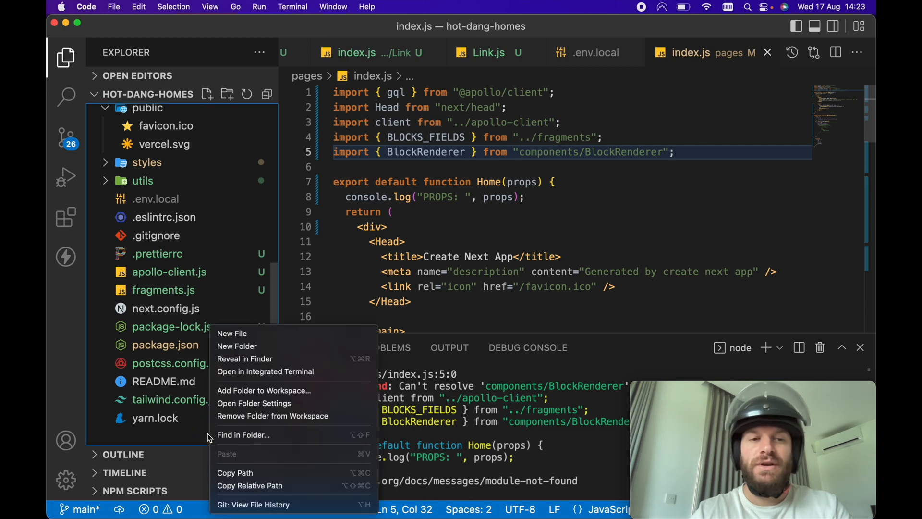
click(231, 333)
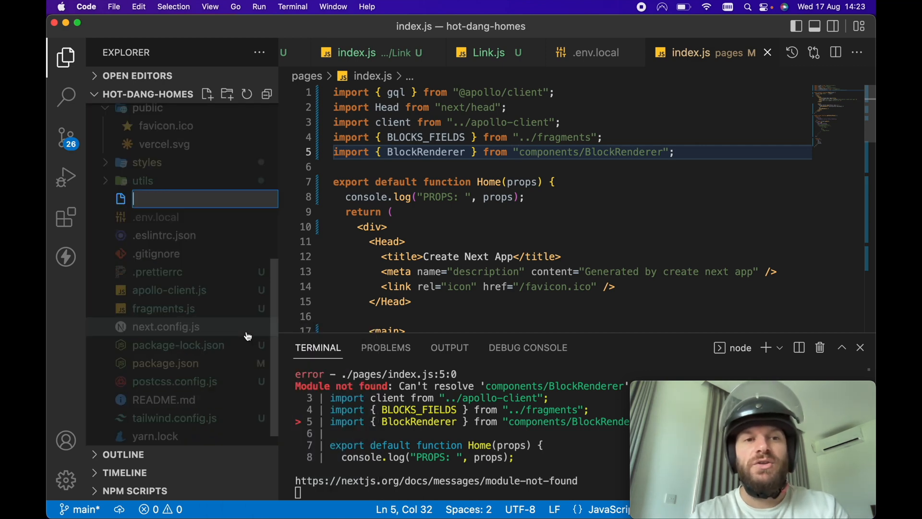
mouse_move(165, 326)
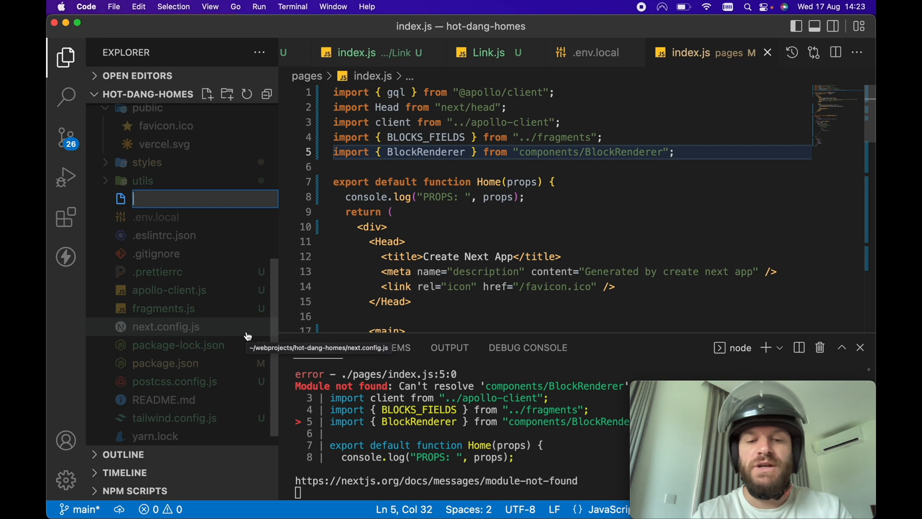
text(jsconfig.json)
text("compilerOptions": {)
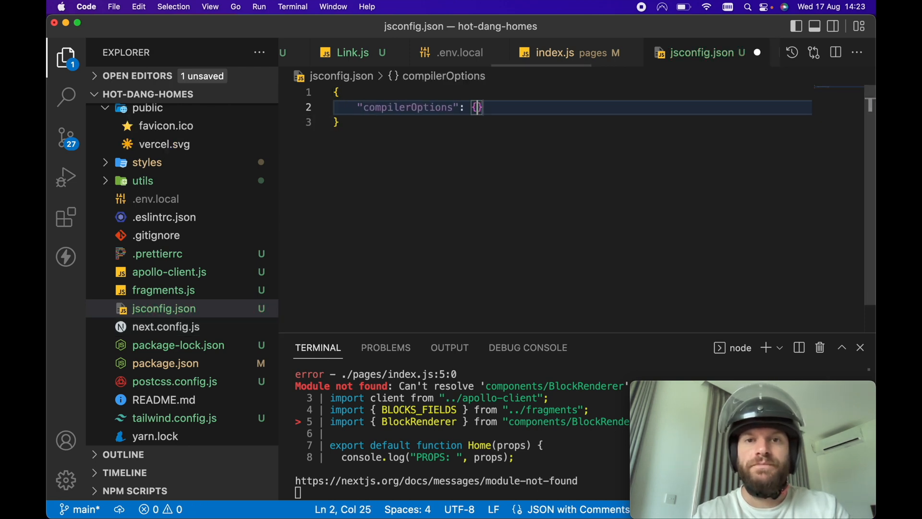
Step: Set compilerOptions baseUrl to "." in jsconfig.json so the dev server compiles, and reopen index.js
text(baseUrl": ".")
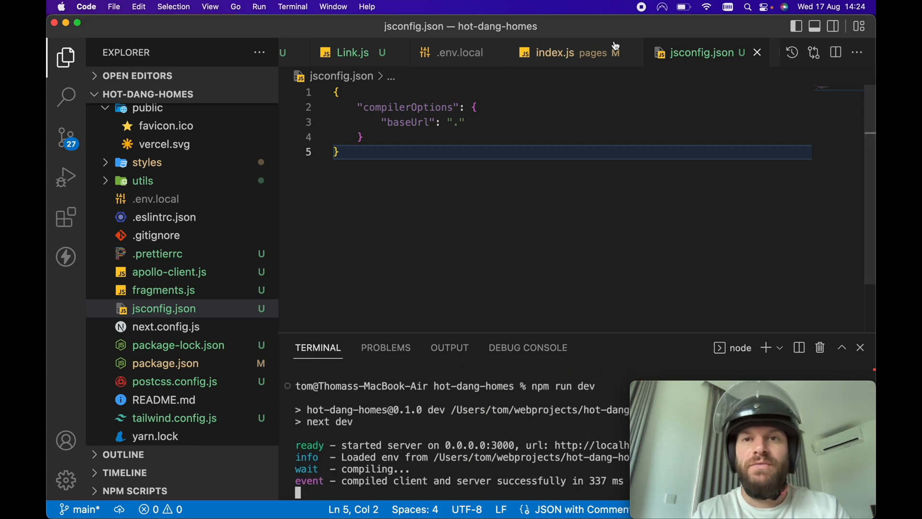
click(554, 51)
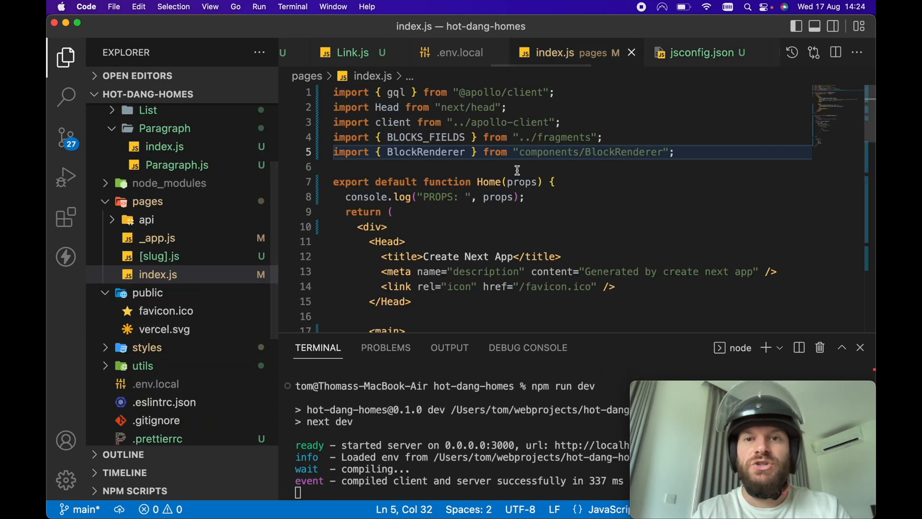